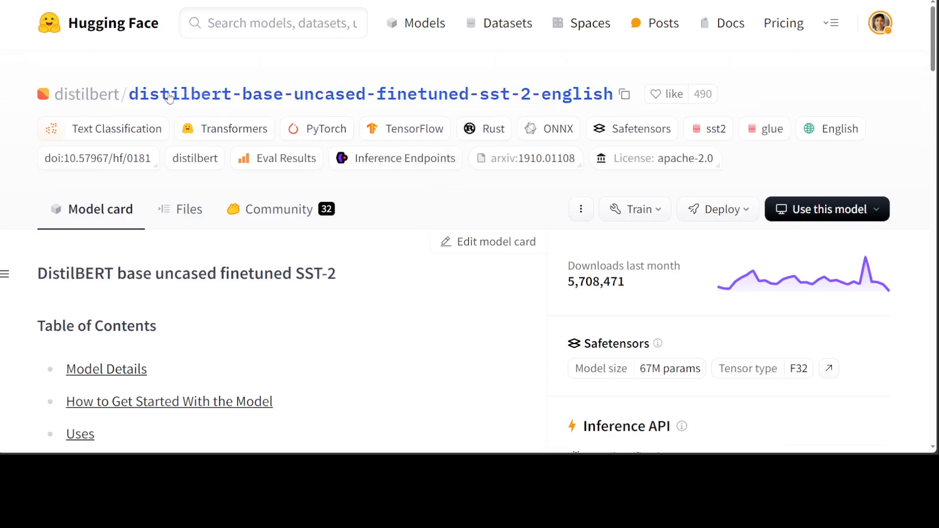
{"action": "mouse_move", "coordinate": [559, 114]}
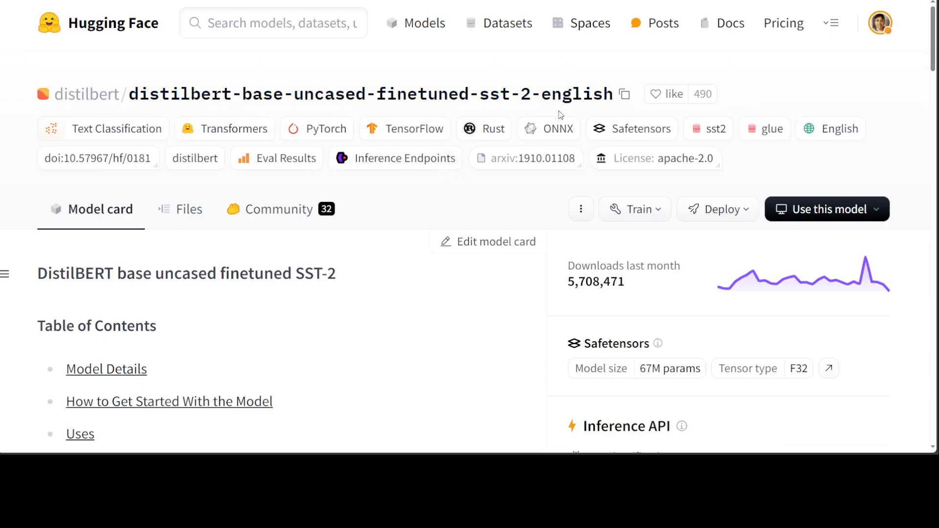
{"action": "mouse_move", "coordinate": [383, 112]}
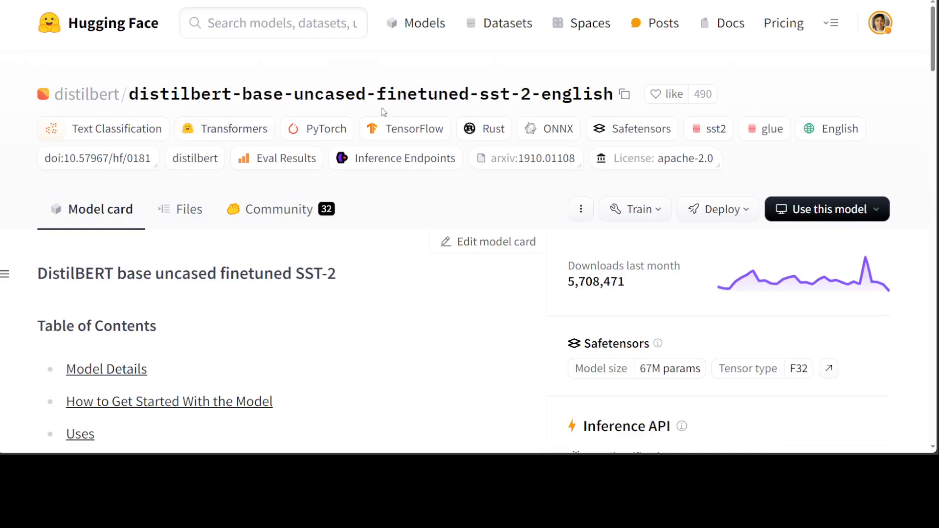
{"action": "mouse_move", "coordinate": [501, 63]}
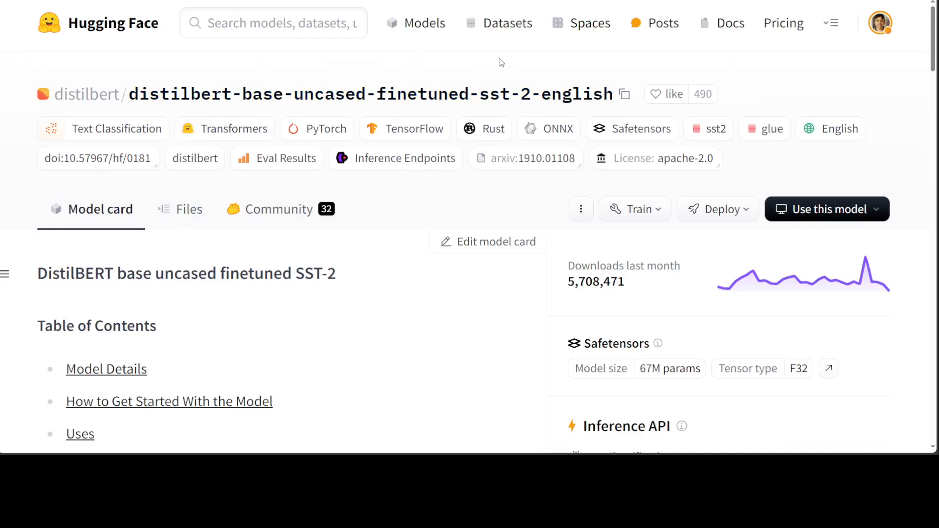
{"action": "mouse_move", "coordinate": [473, 58]}
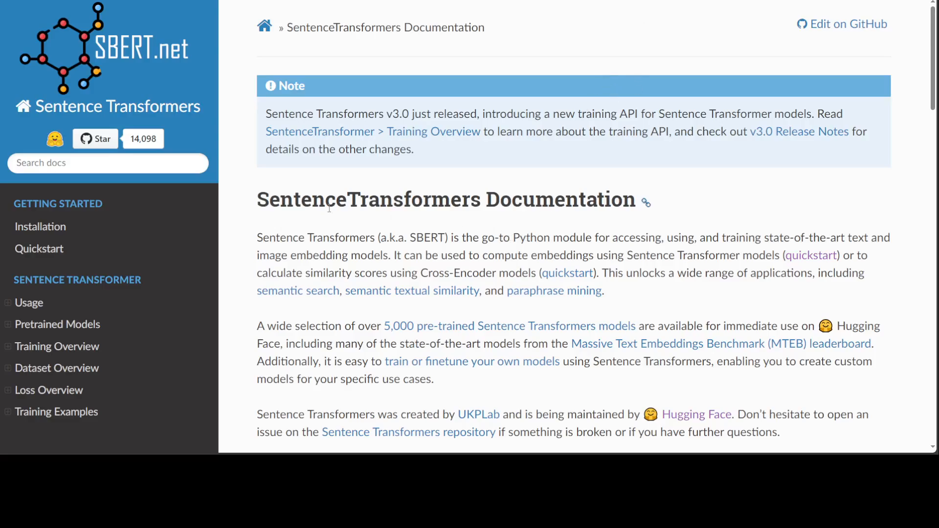
Step: Run nvidia-smi to show the RTX A6000 GPU, driver 555.42.02 and CUDA 12.5 status
{"action": "double_click", "coordinate": [369, 198]}
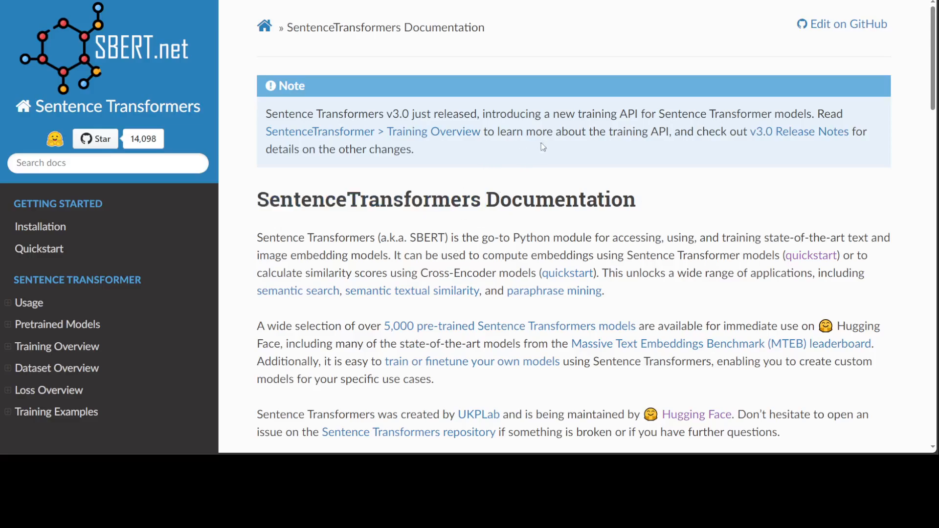
{"action": "mouse_move", "coordinate": [588, 51]}
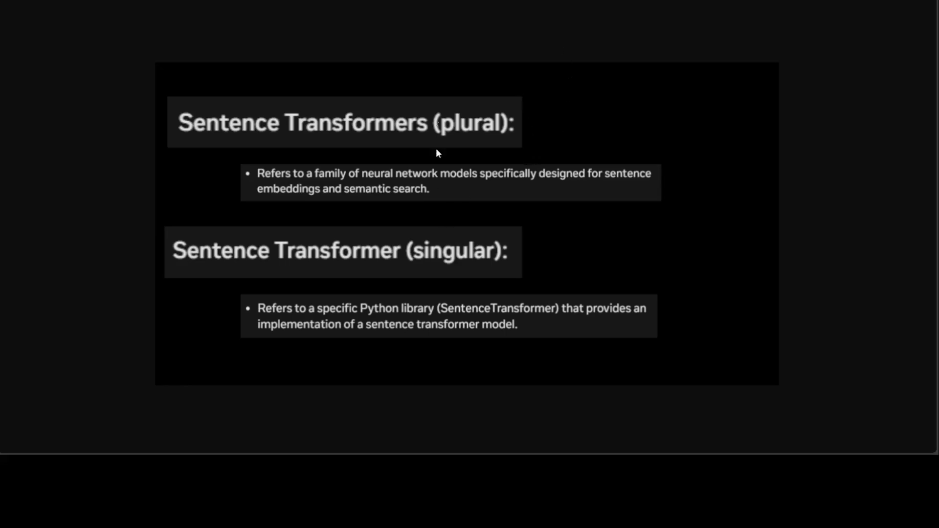
{"action": "mouse_move", "coordinate": [94, 165]}
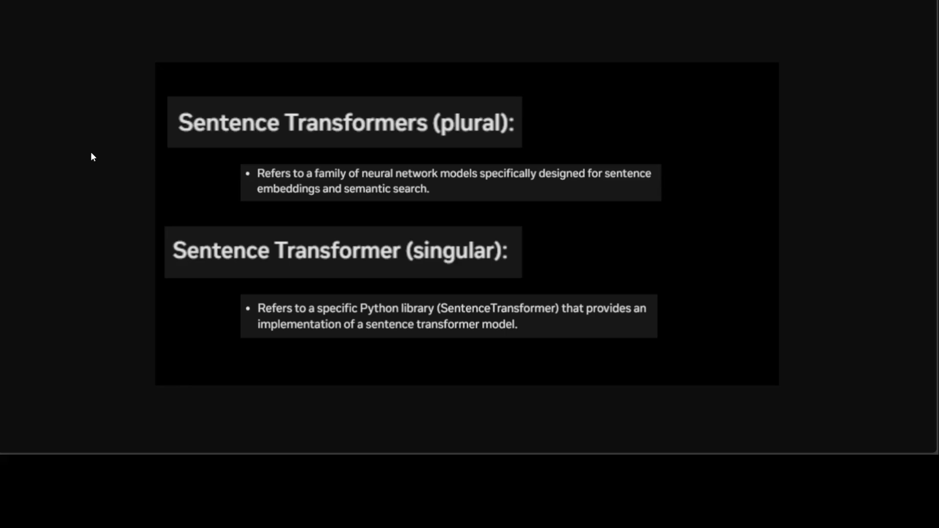
{"action": "mouse_move", "coordinate": [336, 286]}
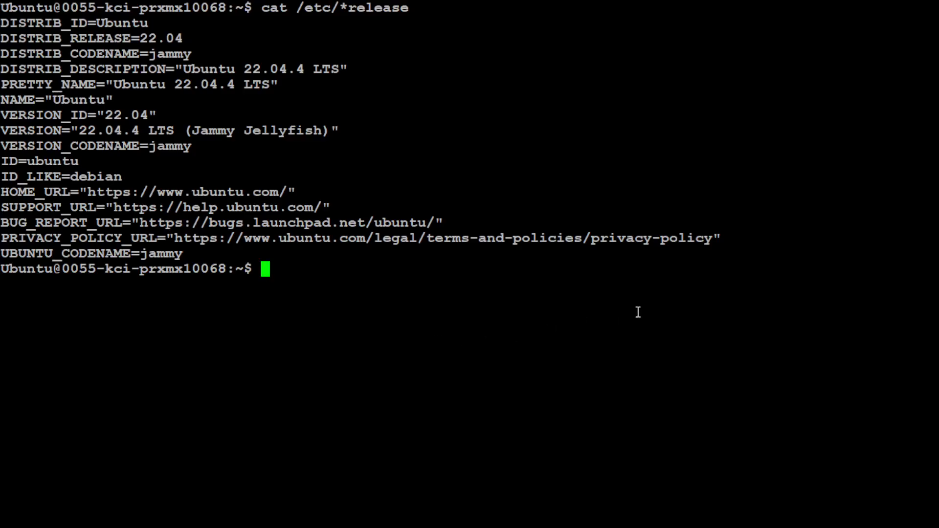
{"action": "type", "text": "nvidia-smi"}
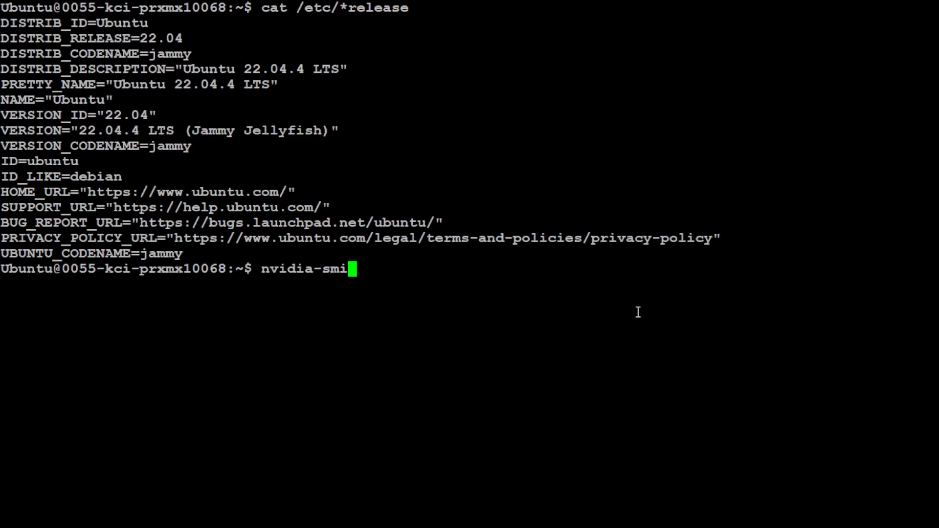
{"action": "key", "text": "Return"}
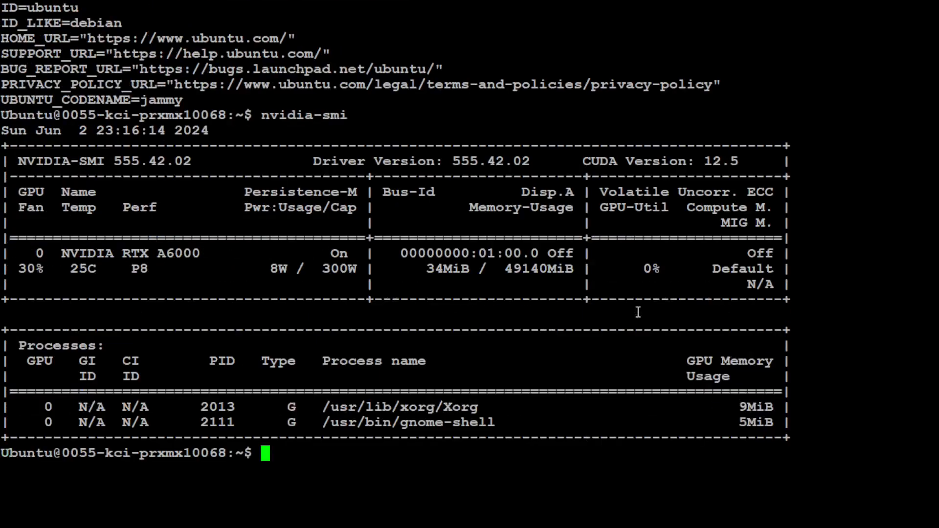
{"action": "mouse_move", "coordinate": [57, 251]}
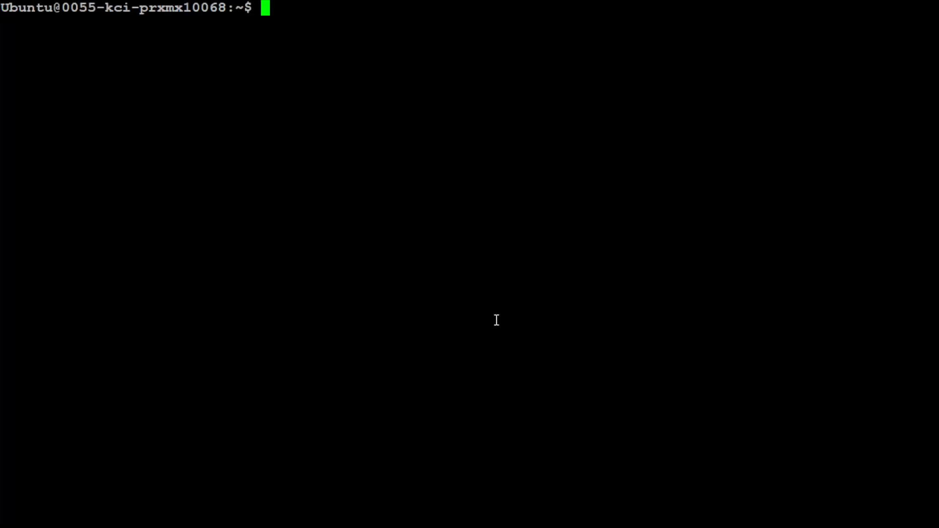
Step: Display the conda installation details, then clear the terminal screen
{"action": "type", "text": "conda"}
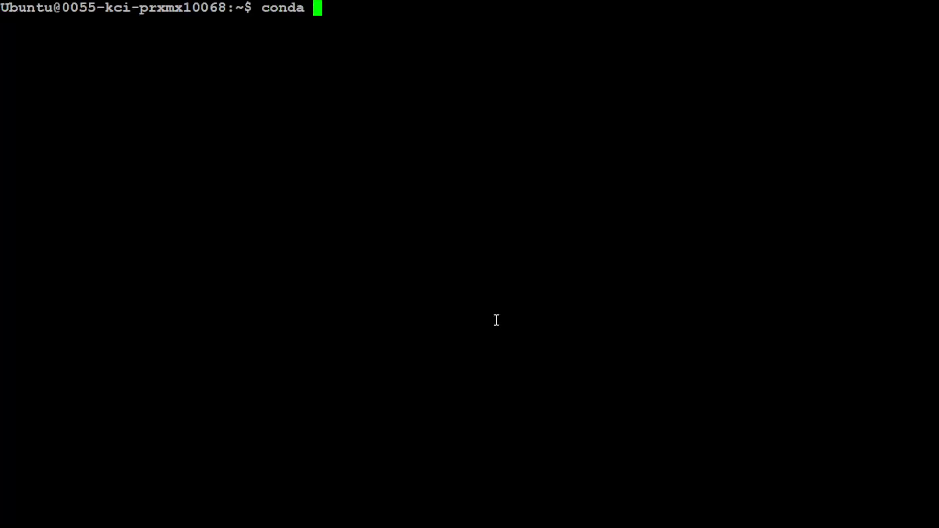
{"action": "key", "text": "Return"}
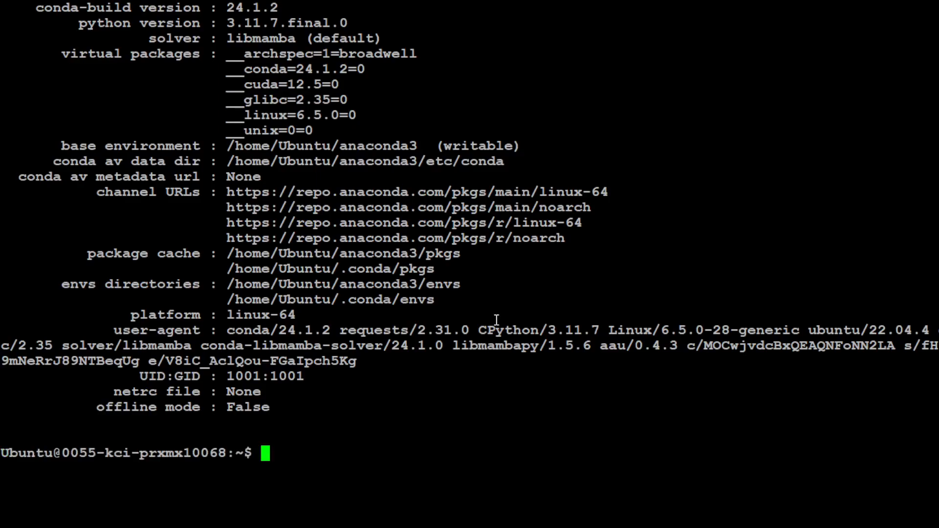
{"action": "type", "text": "clear"}
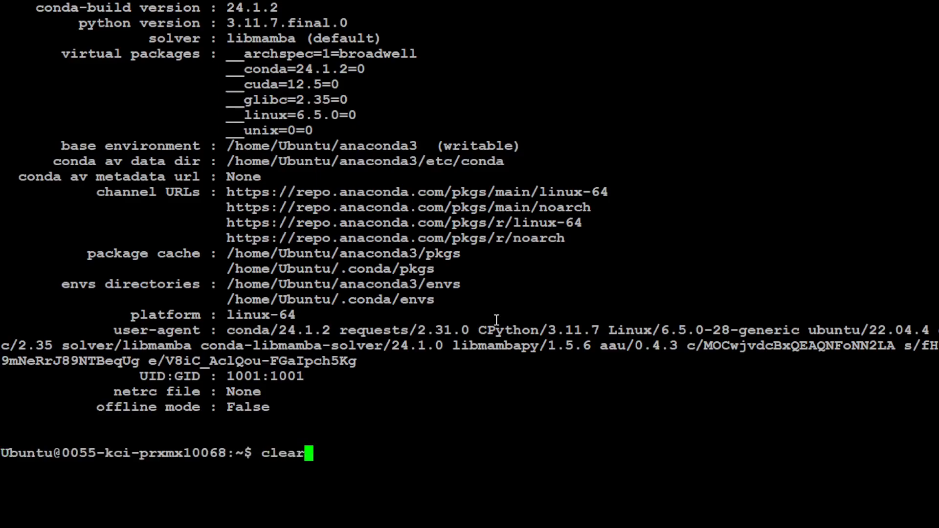
{"action": "key", "text": "Return"}
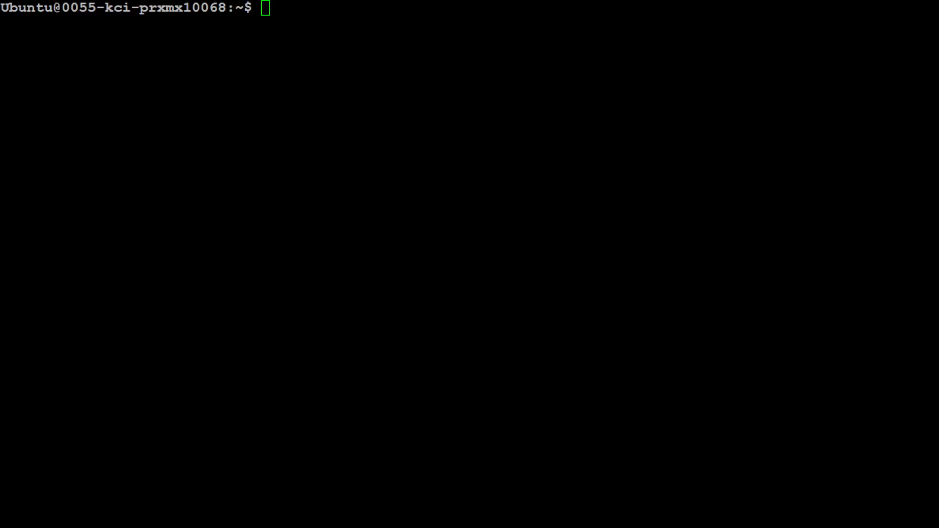
Step: Create and activate the st conda environment with Python 3.11, confirming with y, then clear the screen
{"action": "type", "text": "conda create -n st python=3.11"}
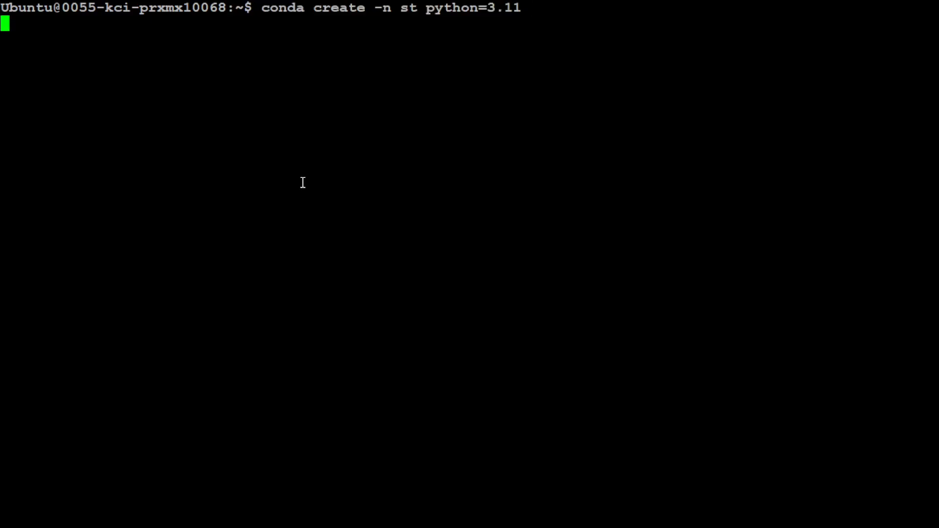
{"action": "key", "text": "Return"}
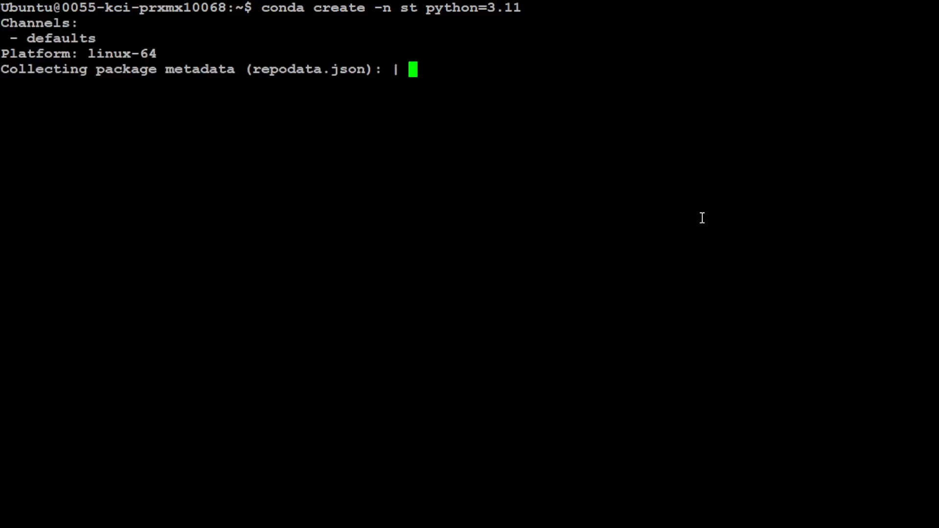
{"action": "type", "text": "y]/n)? y"}
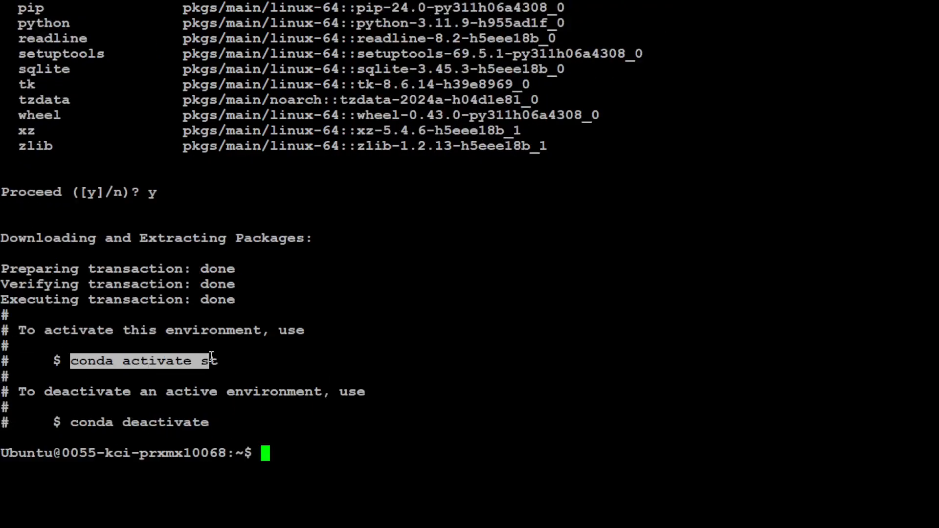
{"action": "key", "text": "Return"}
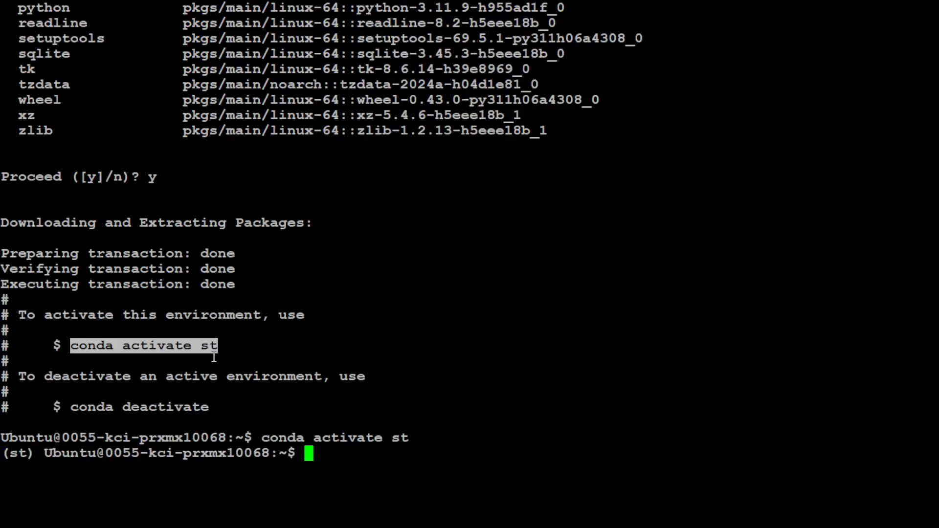
{"action": "type", "text": "clea"}
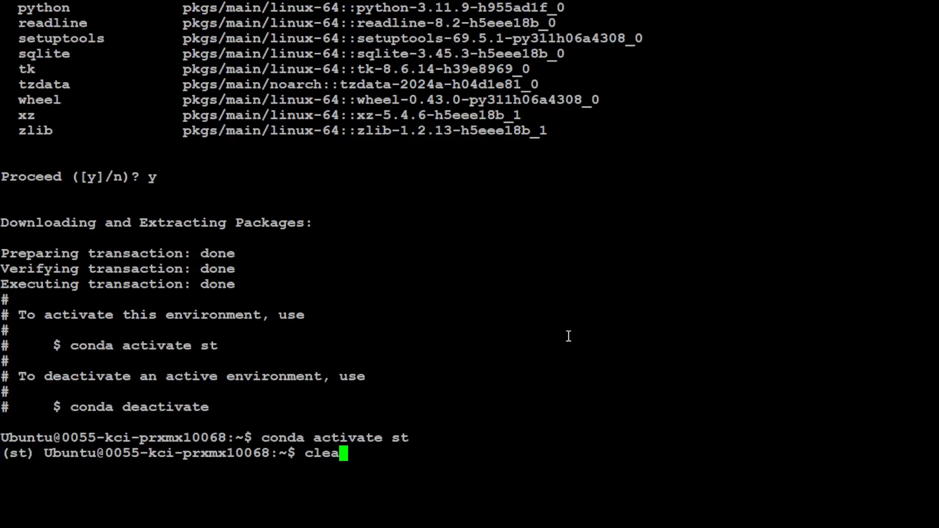
{"action": "key", "text": "Return"}
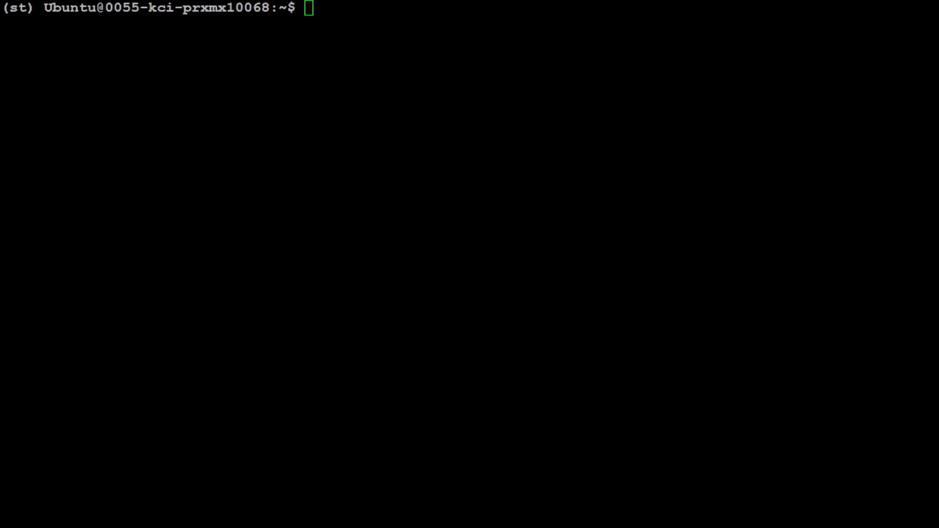
Step: Install sentence-transformers 3.0.0 with 'pip install -U sentence-transformers' and wait for success
{"action": "type", "text": "pip install -U sentence-transformers"}
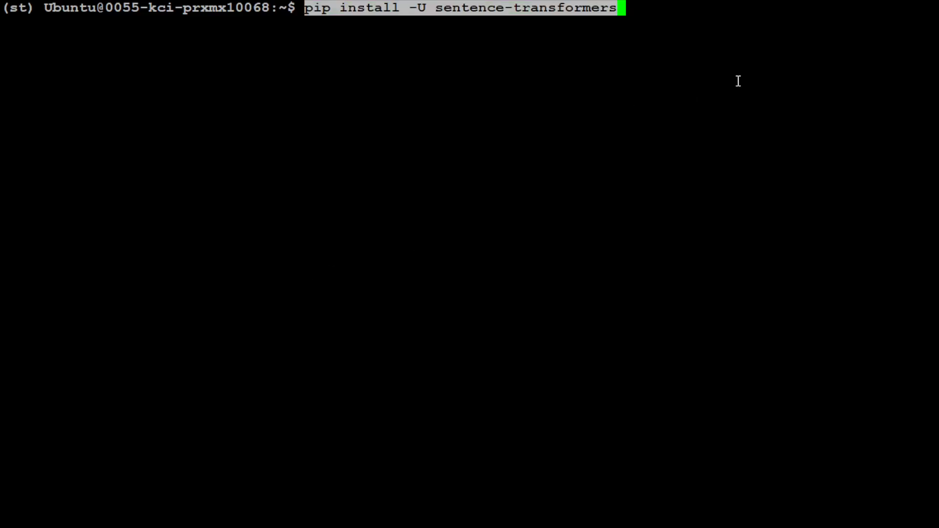
{"action": "key", "text": "Return"}
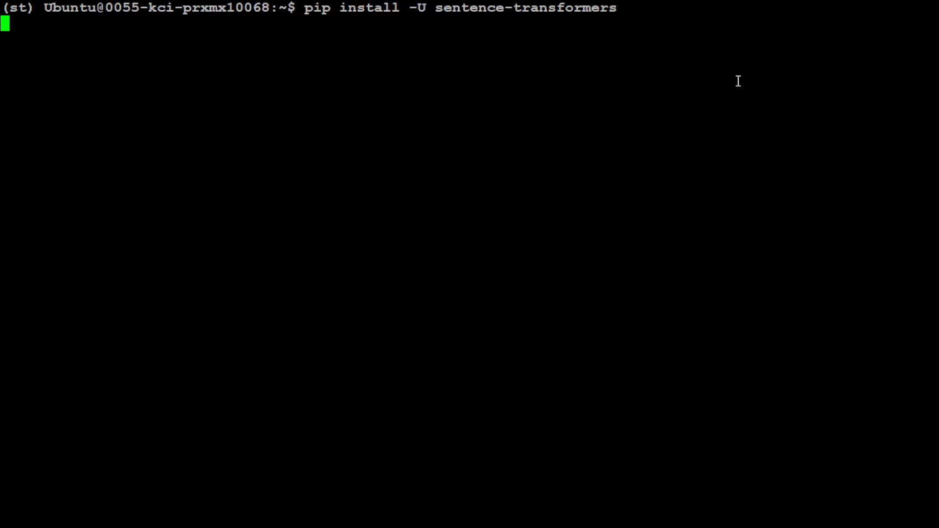
{"action": "key", "text": "Return"}
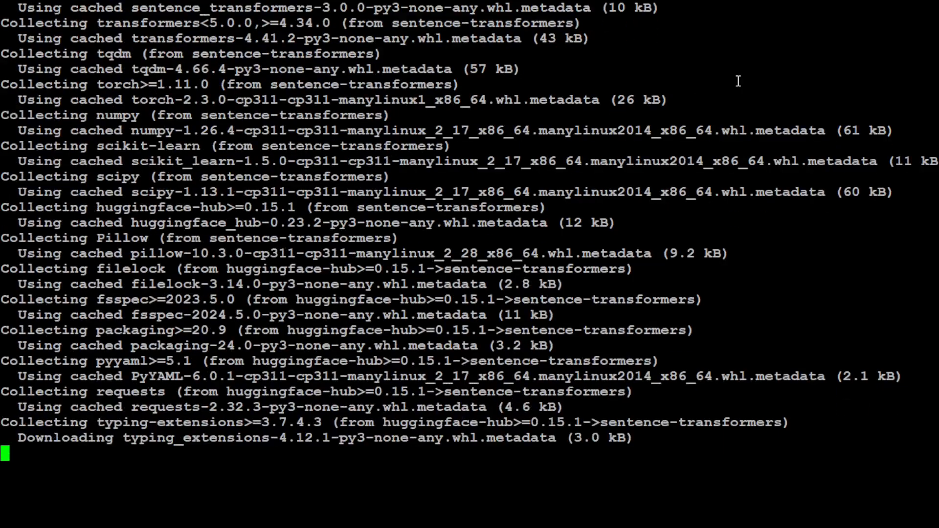
{"action": "scroll", "scroll_direction": "down", "scroll_amount": 3}
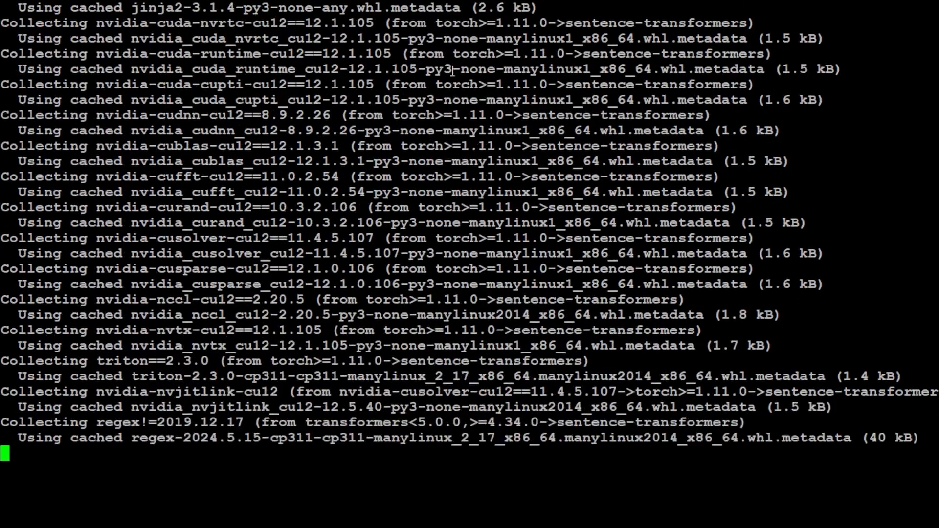
{"action": "scroll", "scroll_direction": "down", "scroll_amount": 3}
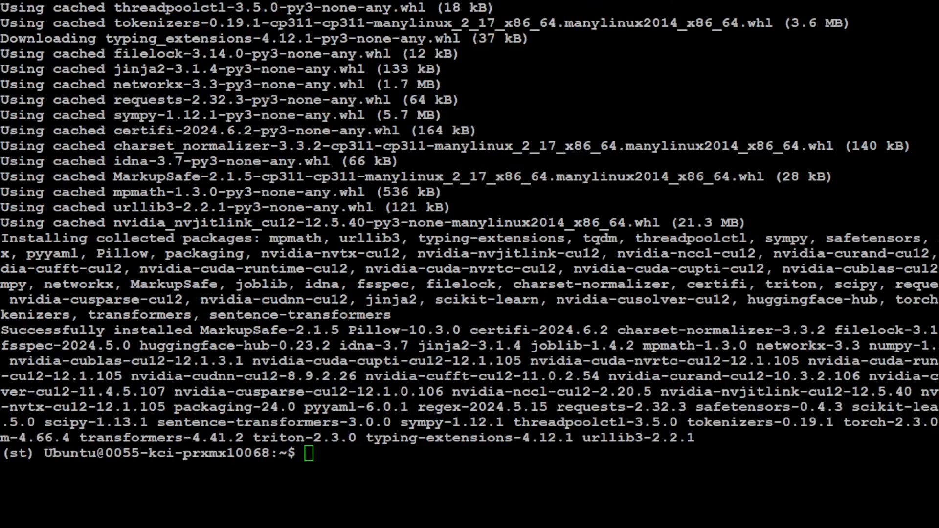
{"action": "type", "text": "cle"}
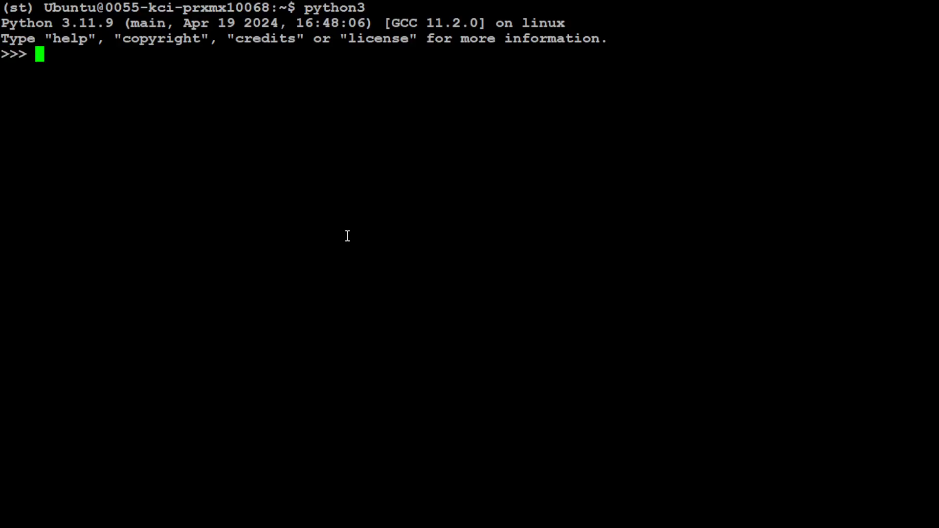
Step: Import SentenceTransformer from sentence_transformers at the Python >>> prompt
{"action": "type", "text": "from sentence_transformers import SentenceTransformer"}
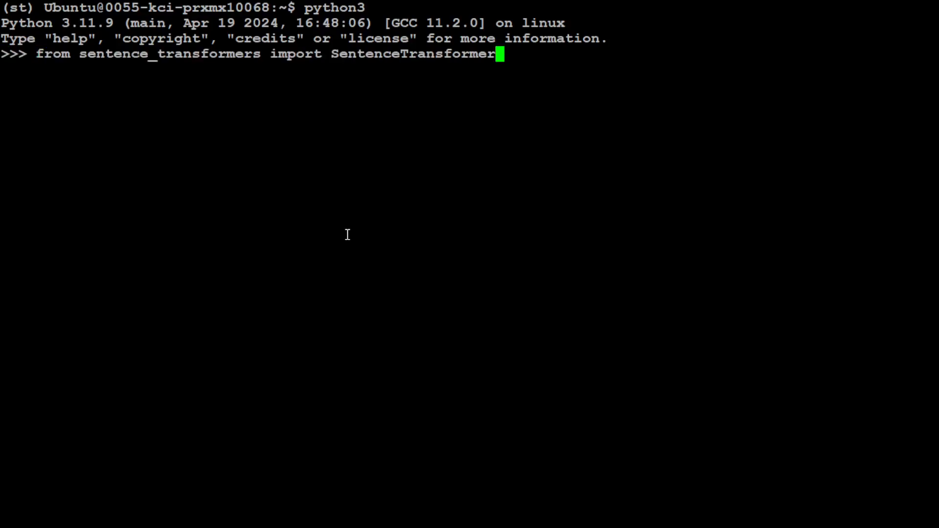
{"action": "key", "text": "Return"}
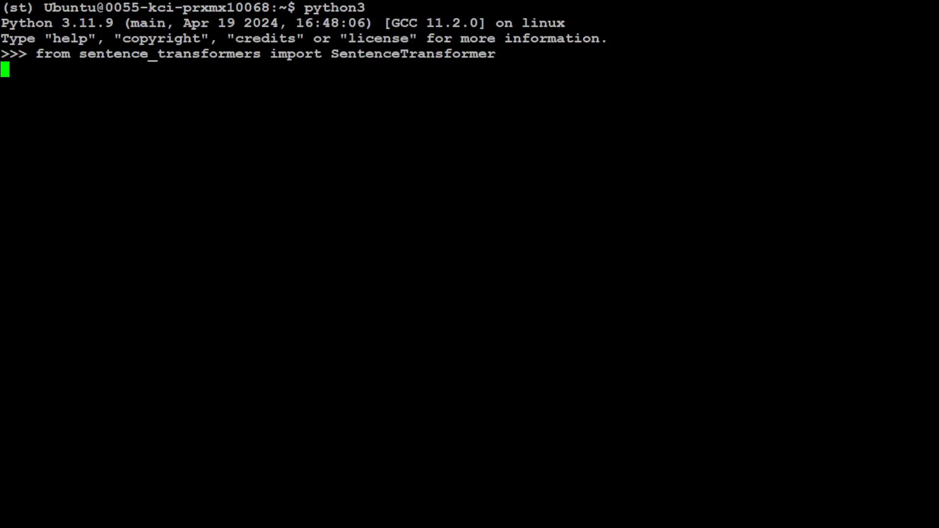
{"action": "key", "text": "Return"}
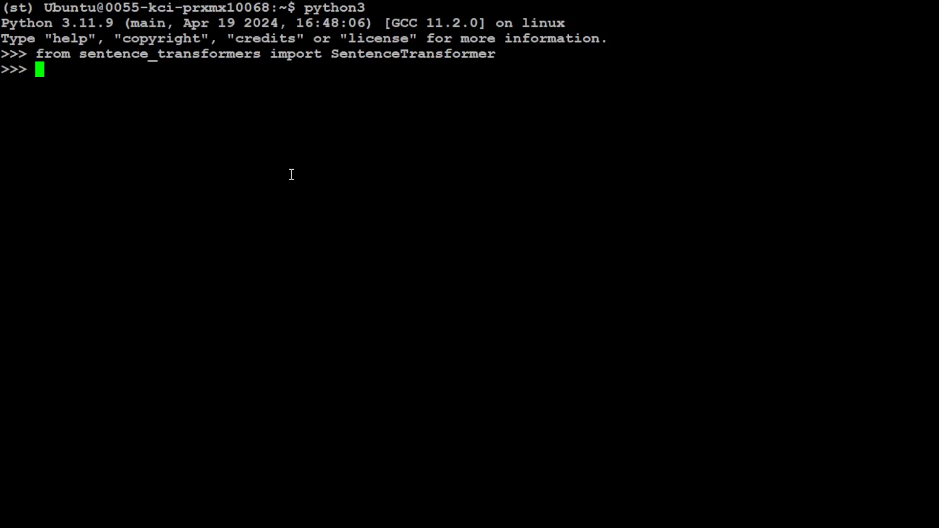
Step: Load model = SentenceTransformer("all-MiniLM-L6-v2"), downloading the model
{"action": "type", "text": "model = SentenceTransformer(\"all-MiniLM-L6-v2\")"}
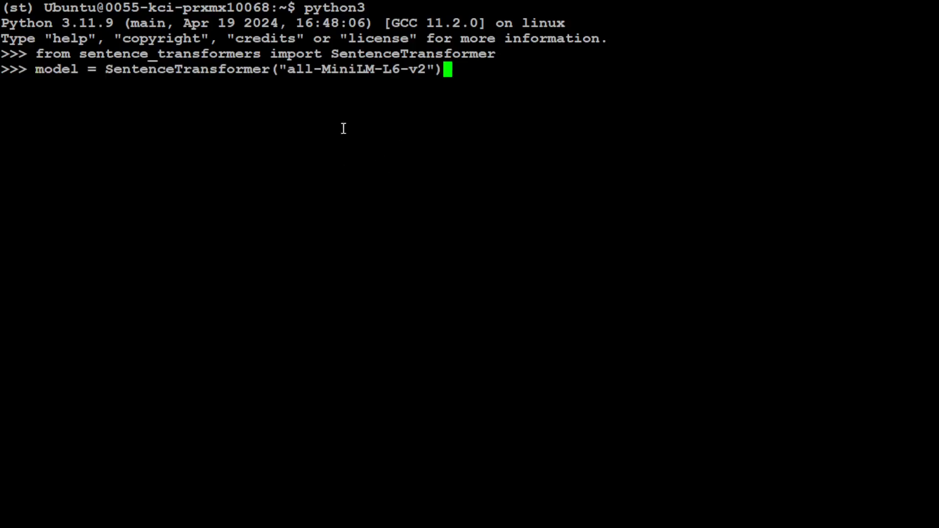
{"action": "mouse_move", "coordinate": [180, 76]}
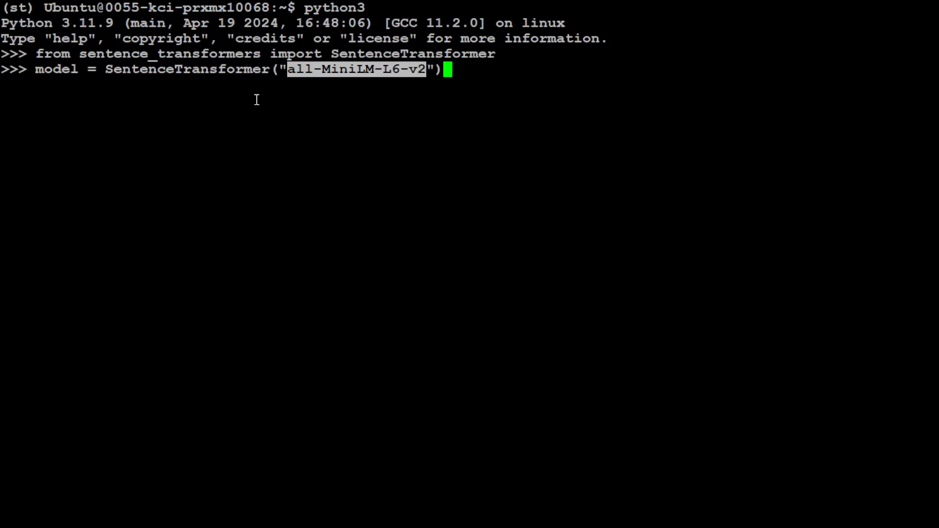
{"action": "key", "text": "Return"}
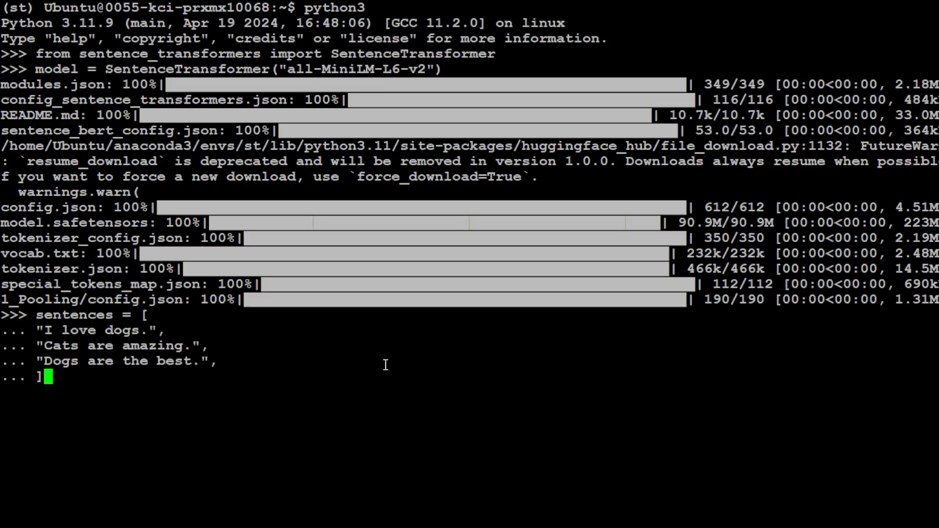
Step: Close the sentences list of "I love dogs.", "Cats are amazing.", "Dogs are the best."
{"action": "key", "text": "Return"}
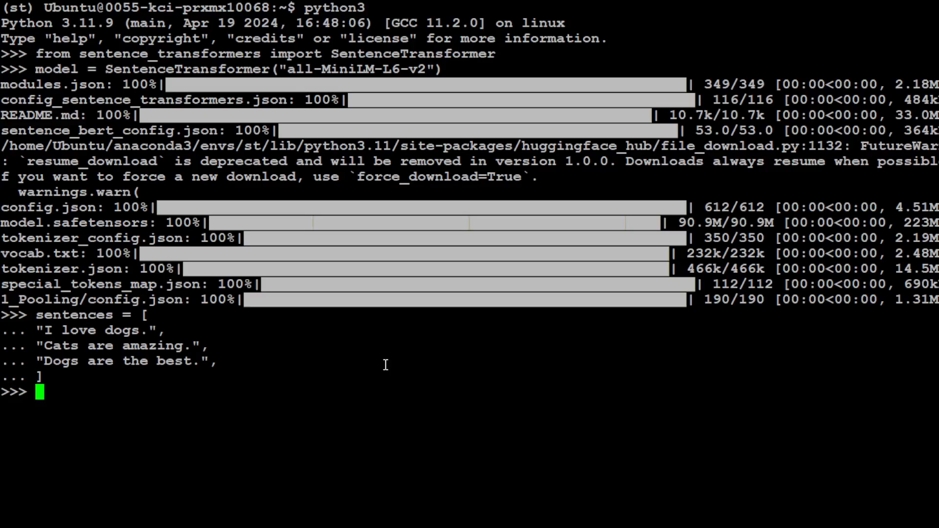
{"action": "mouse_move", "coordinate": [734, 127]}
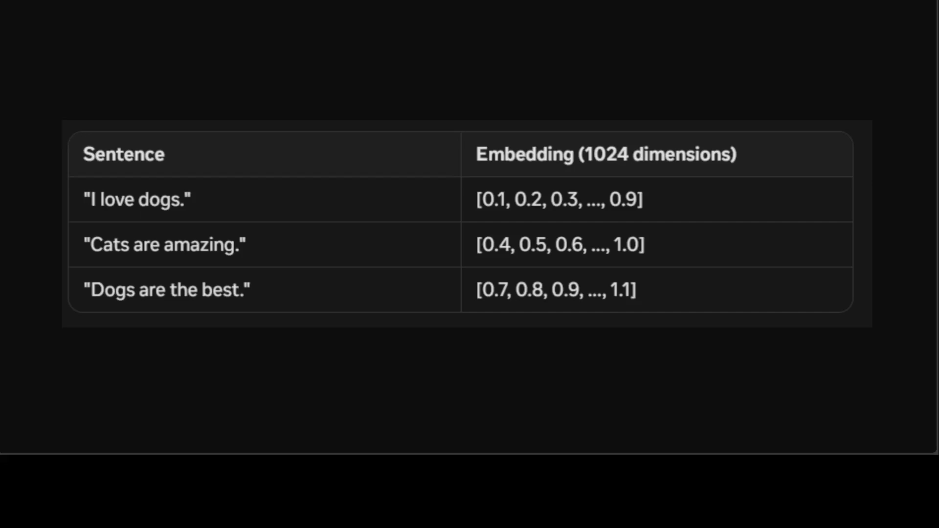
{"action": "mouse_move", "coordinate": [484, 224]}
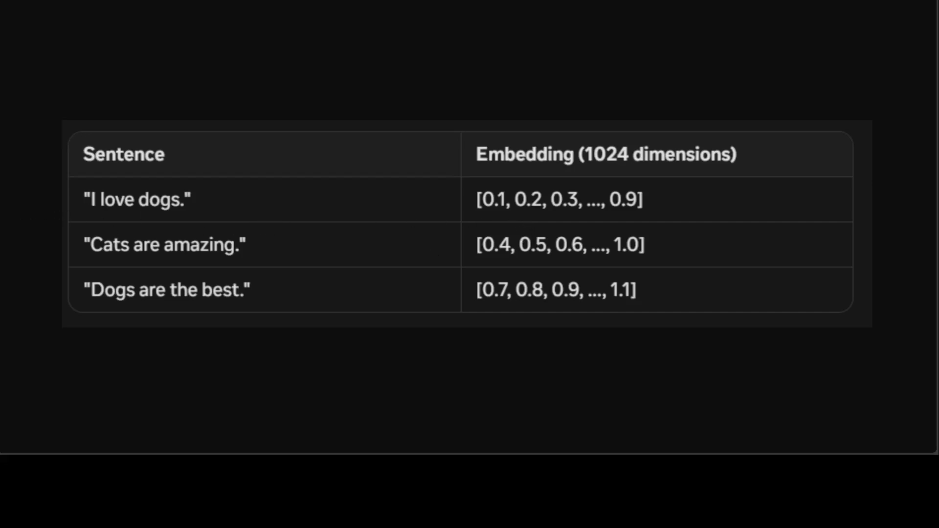
{"action": "mouse_move", "coordinate": [646, 218]}
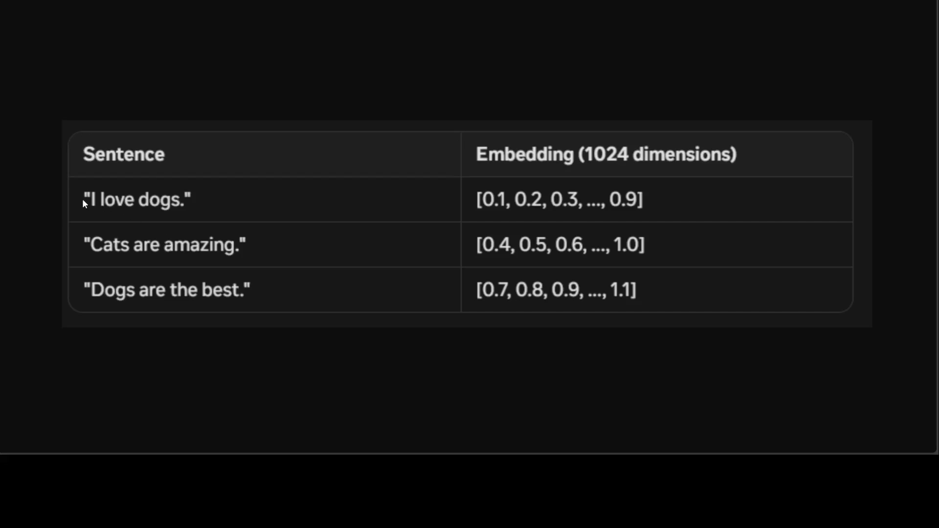
{"action": "mouse_move", "coordinate": [367, 221]}
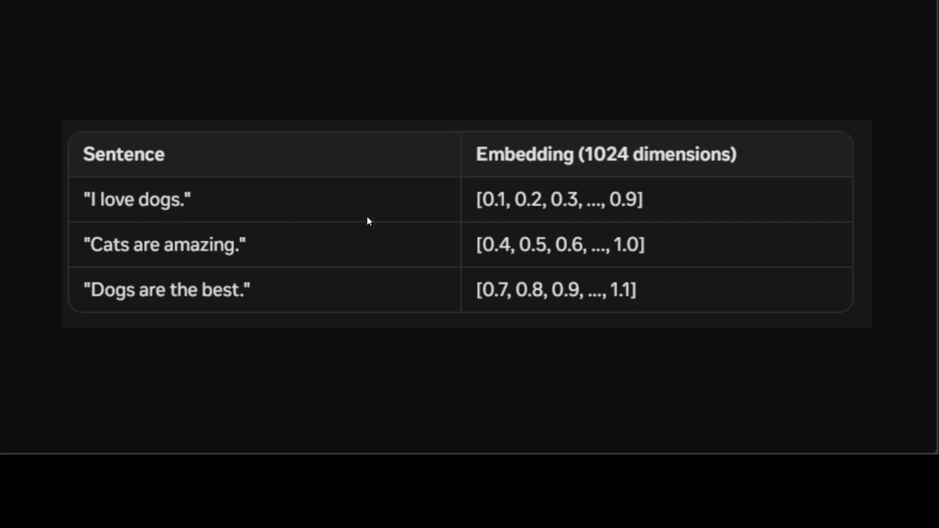
{"action": "mouse_move", "coordinate": [679, 210]}
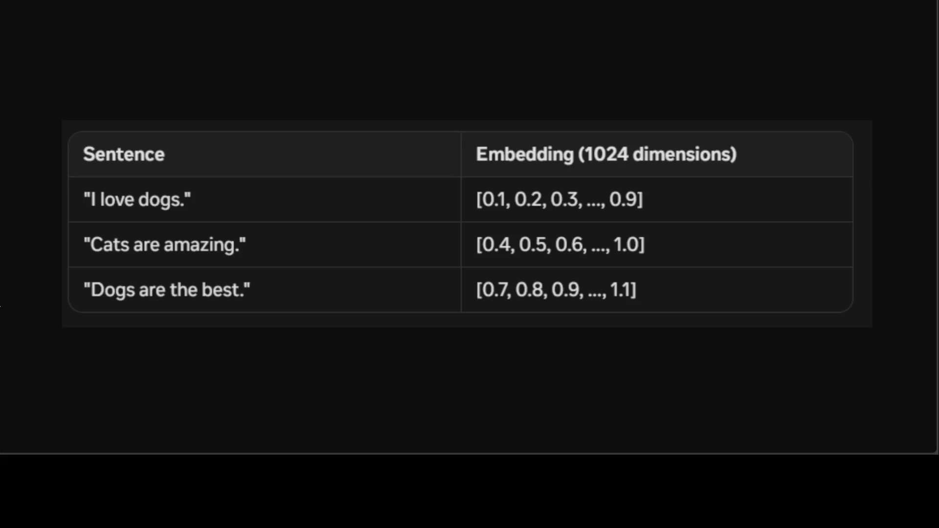
{"action": "mouse_move", "coordinate": [488, 217]}
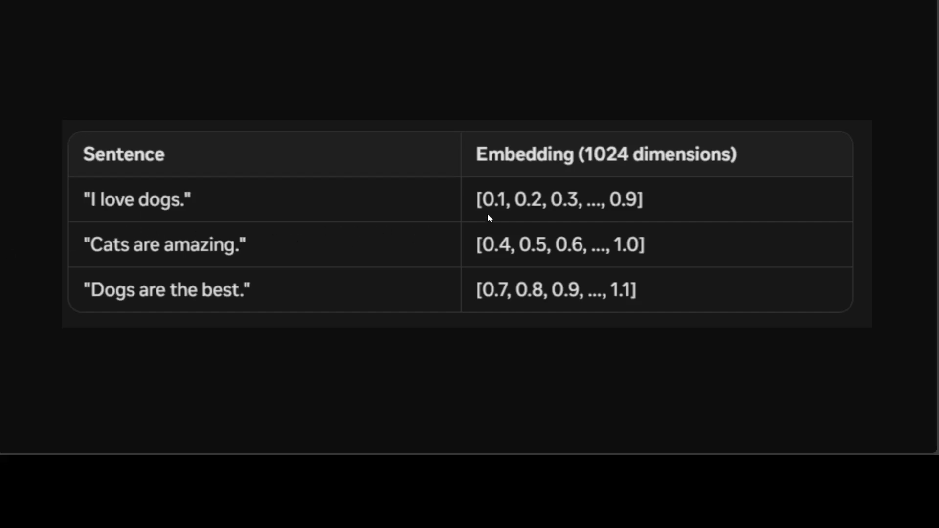
{"action": "mouse_move", "coordinate": [648, 230]}
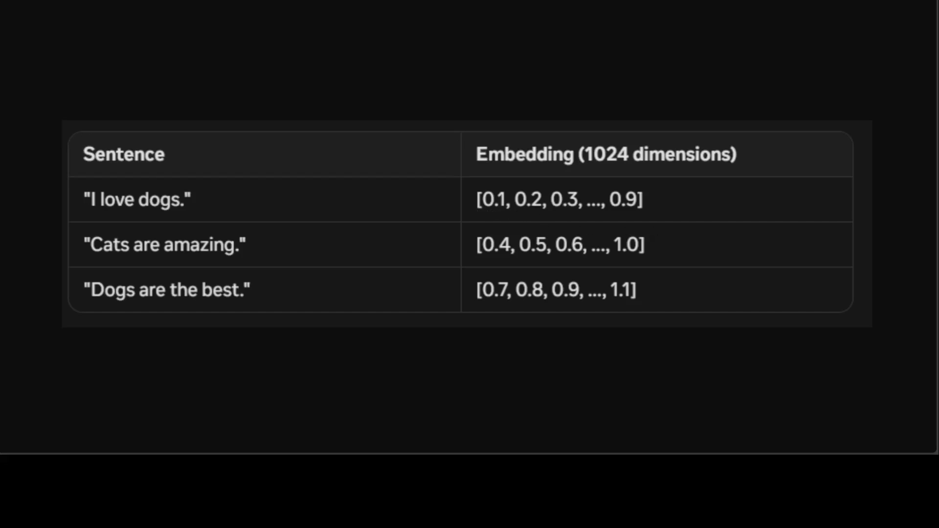
{"action": "mouse_move", "coordinate": [386, 209]}
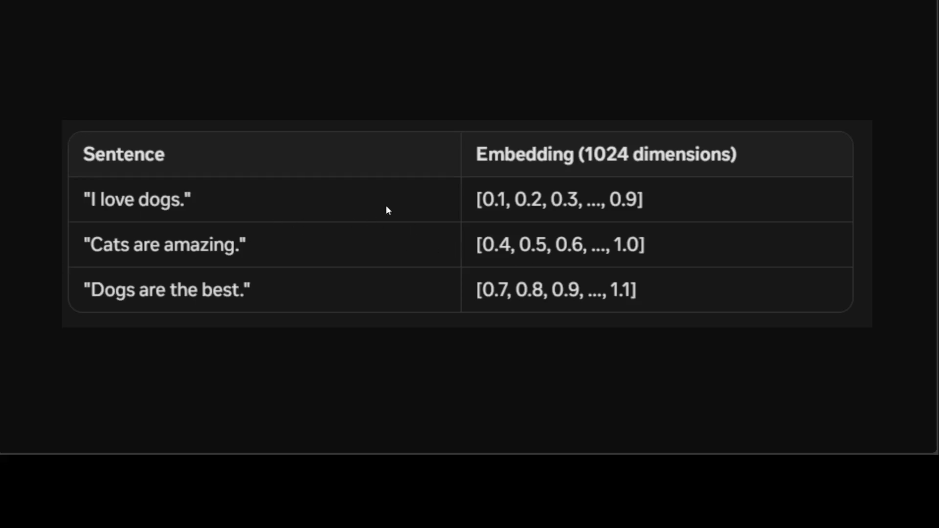
{"action": "mouse_move", "coordinate": [248, 295]}
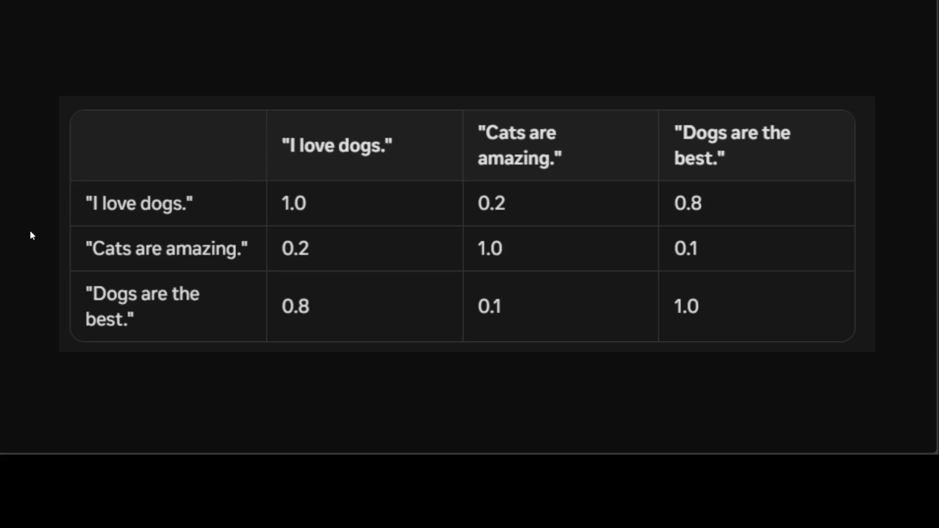
{"action": "mouse_move", "coordinate": [540, 223]}
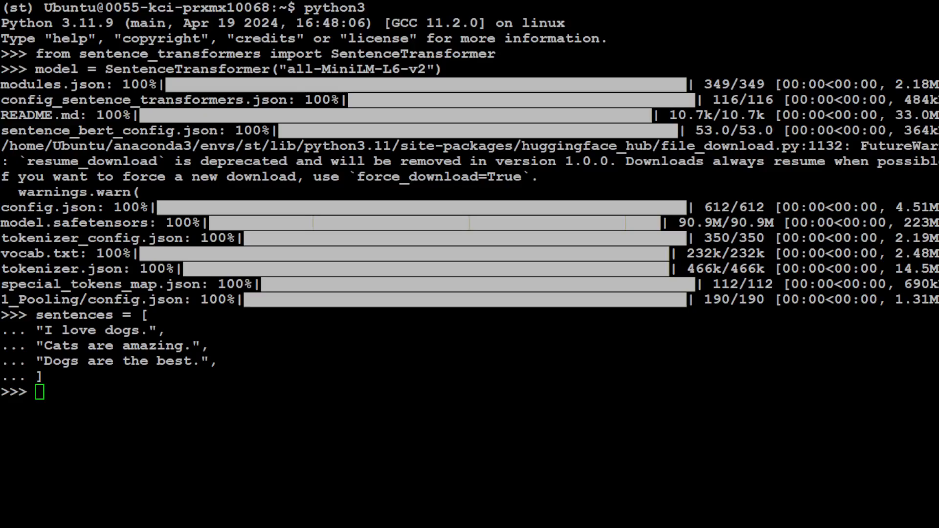
Step: Run embeddings = model.encode(sentences) and confirm the shape prints as (3, 384)
{"action": "type", "text": "embeddings = model.encode(sentences)"}
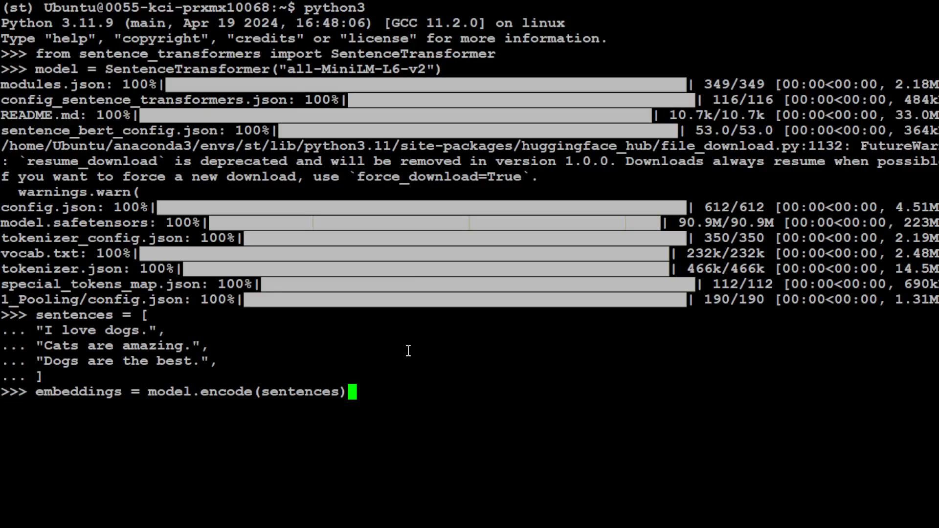
{"action": "key", "text": "Return"}
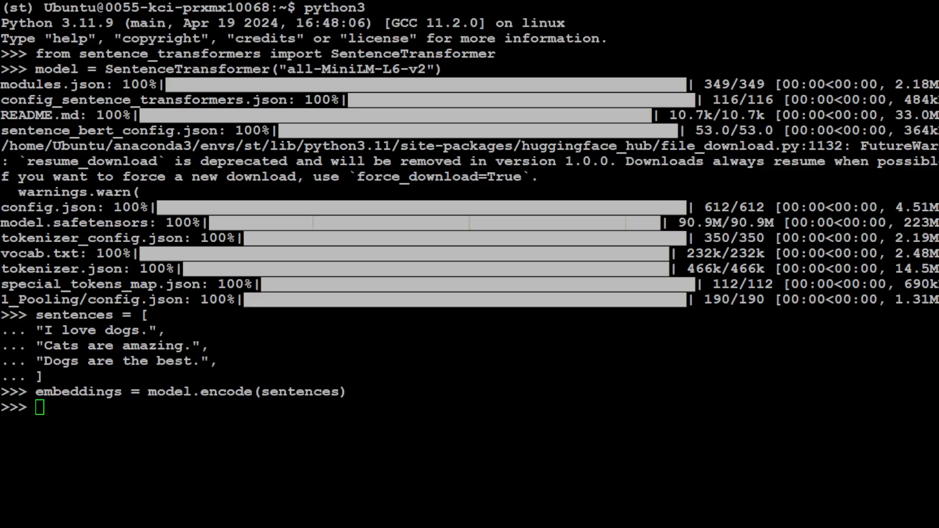
{"action": "key", "text": "Return"}
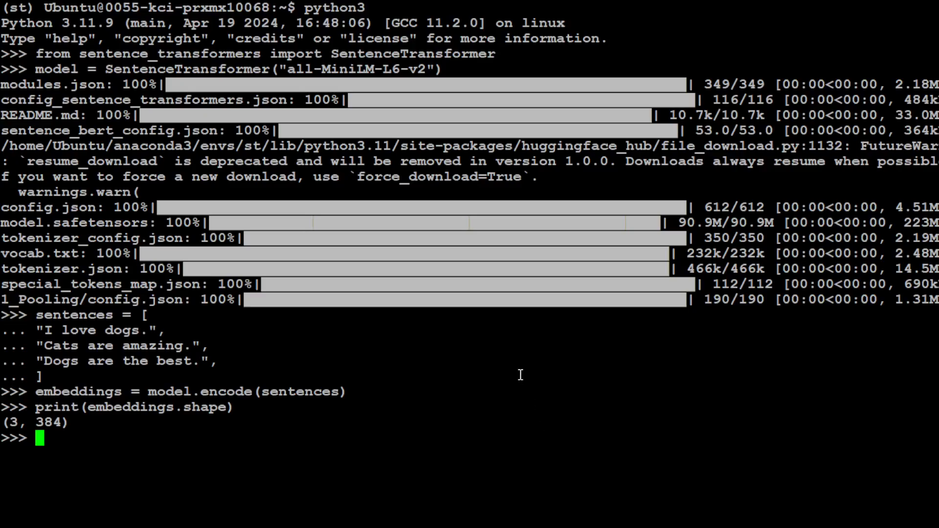
Step: Compute similarities = model.similarity(embeddings, embeddings) and print the 3x3 tensor
{"action": "type", "text": "similarities = model.similarity(embeddings, embeddings)"}
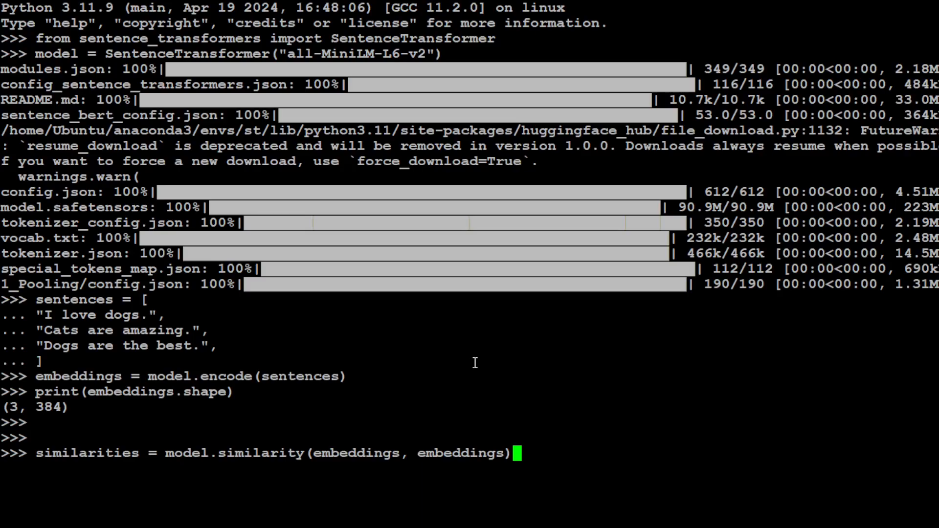
{"action": "mouse_move", "coordinate": [628, 348]}
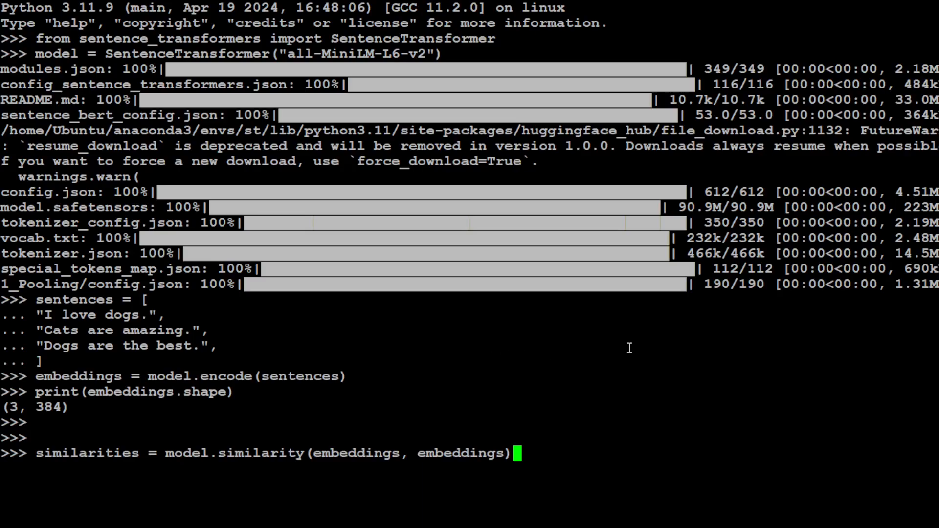
{"action": "key", "text": "Return"}
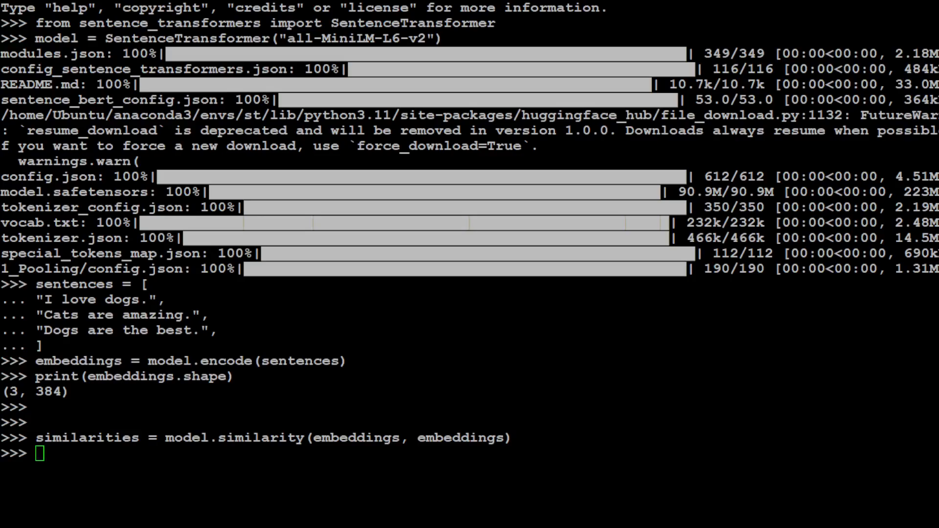
{"action": "type", "text": "print(similarities)"}
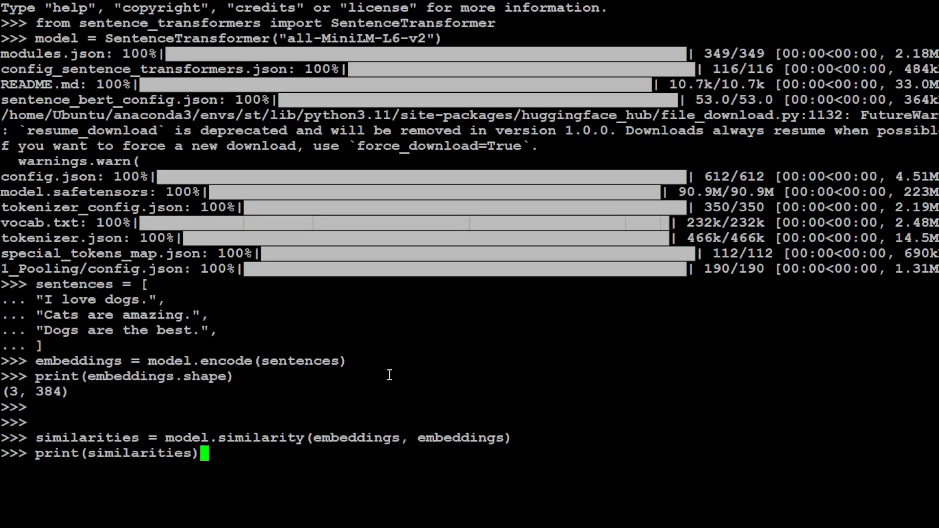
{"action": "key", "text": "Return"}
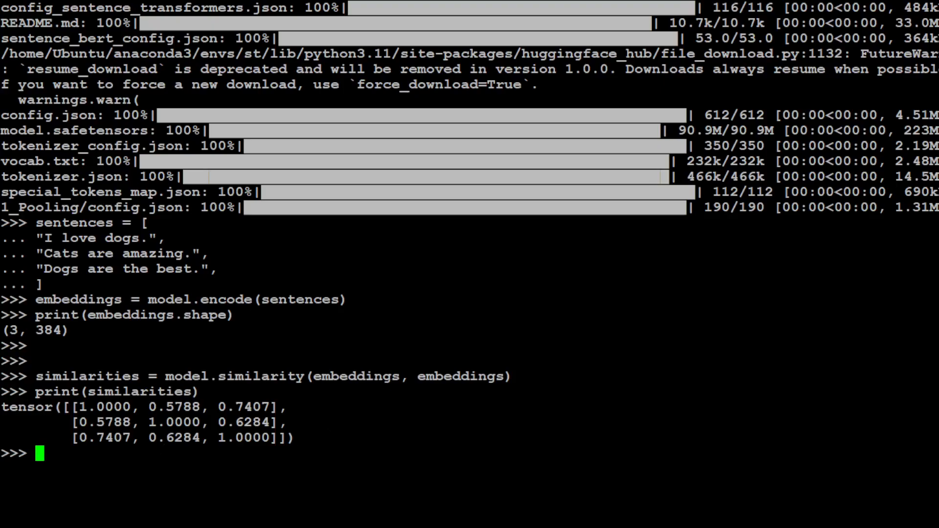
{"action": "mouse_move", "coordinate": [551, 336]}
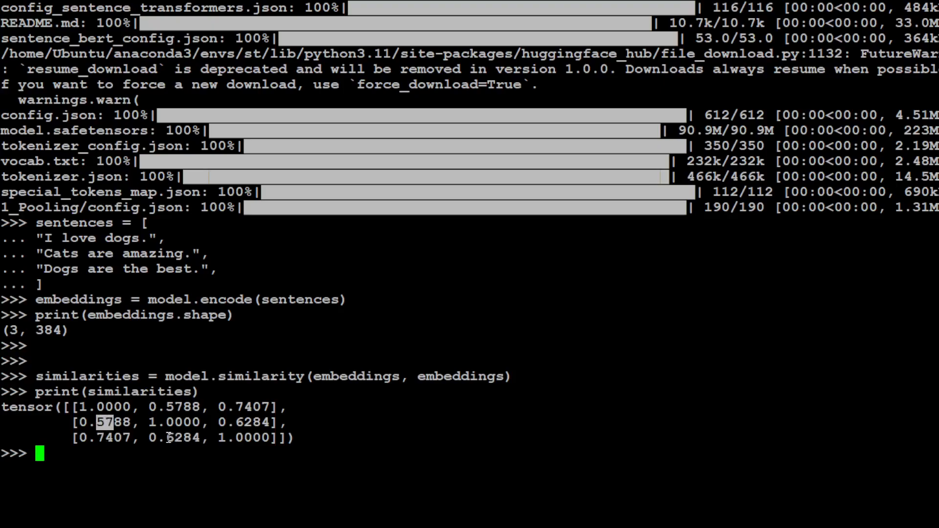
{"action": "mouse_move", "coordinate": [490, 407]}
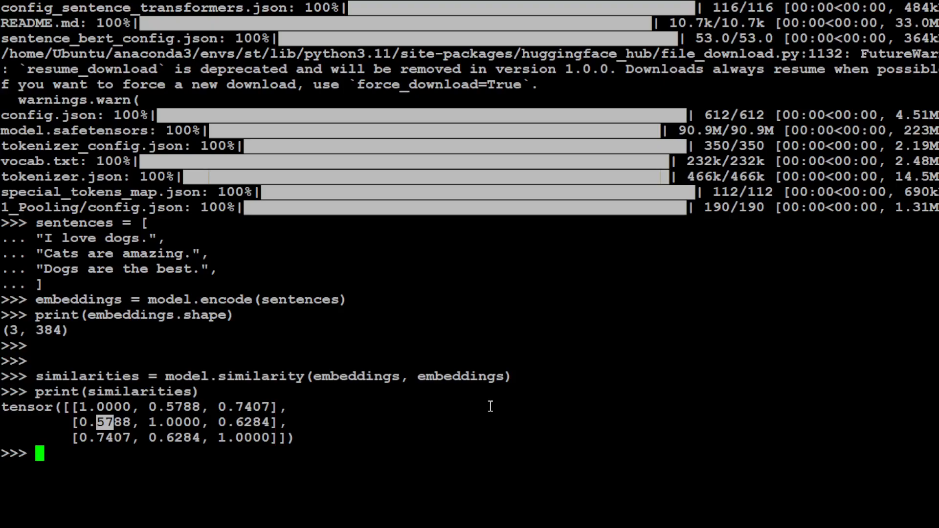
{"action": "mouse_move", "coordinate": [304, 438]}
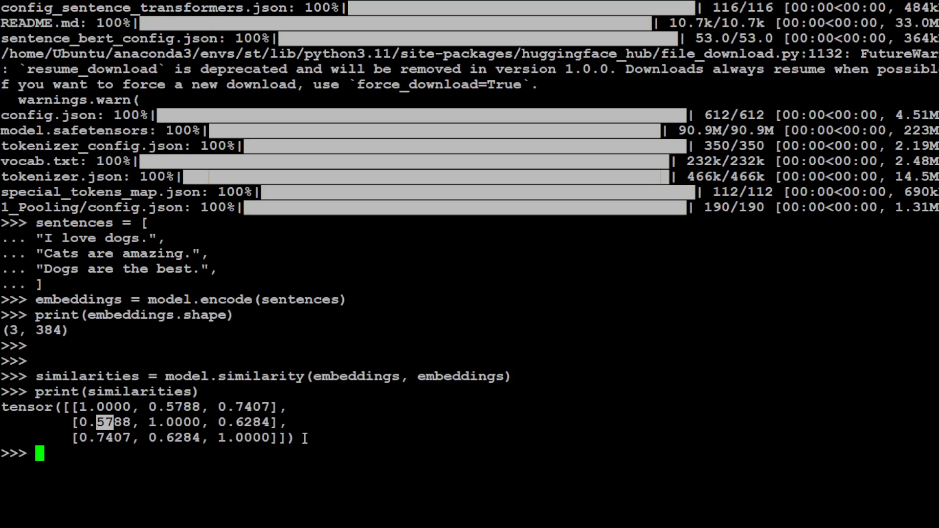